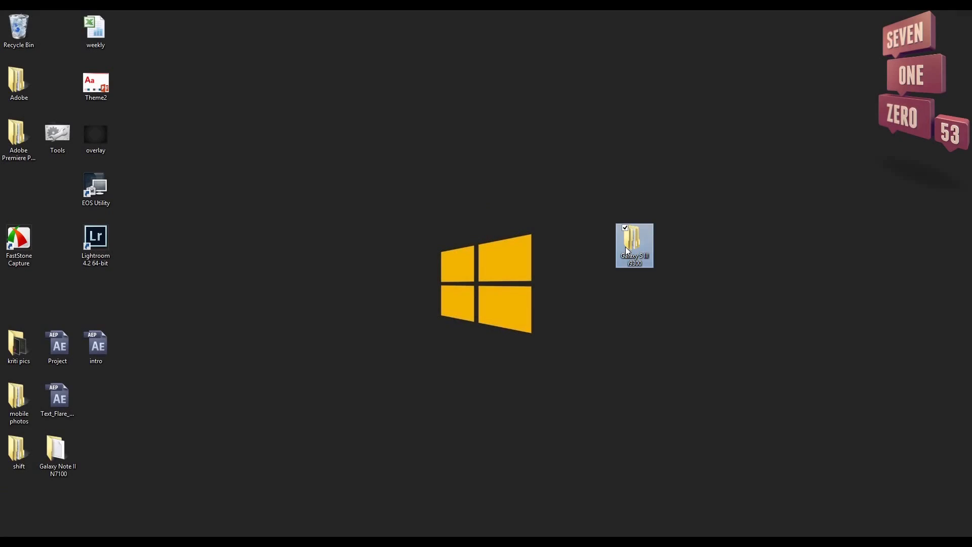
- Open the Galaxy S III i9300 folder and select the CF-Root-SGS3-v6.4 folder
double_click(633, 245)
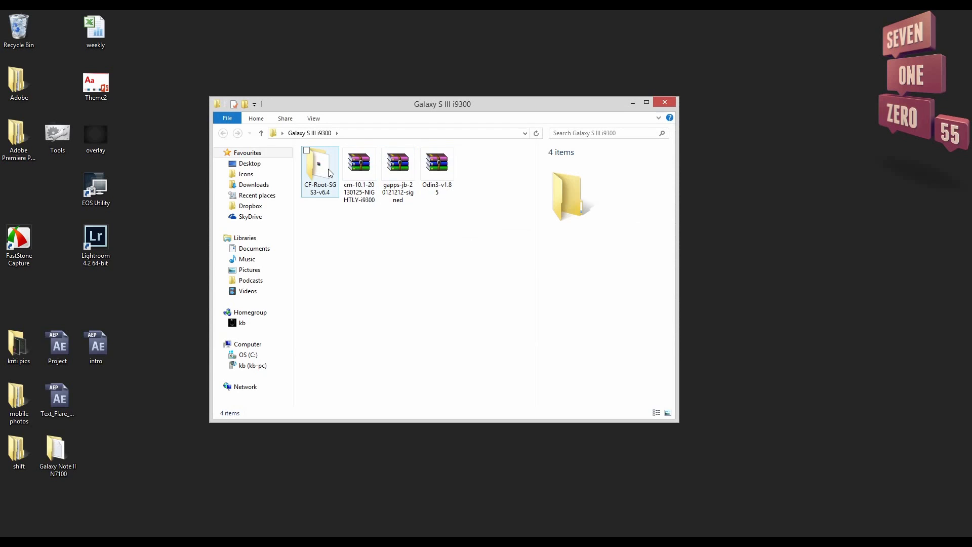
left_click(437, 162)
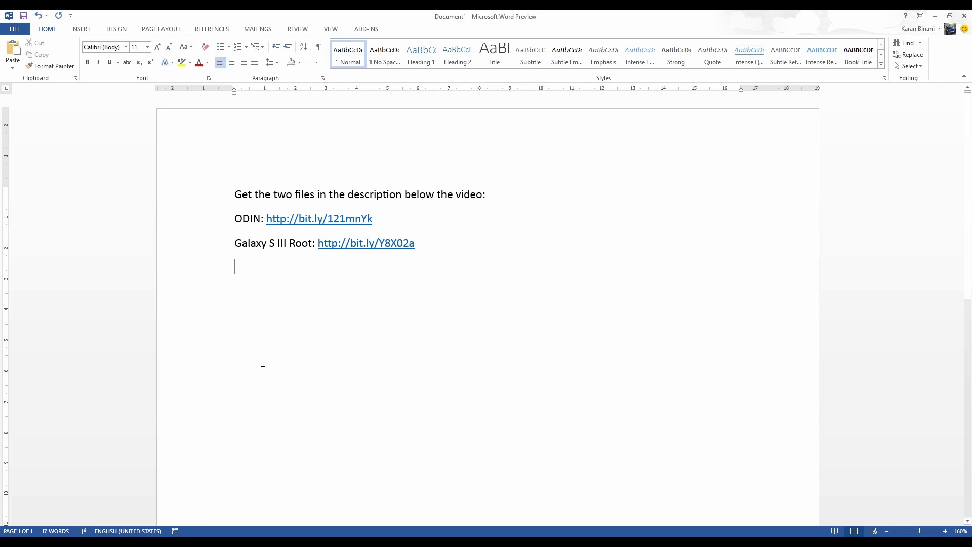
mouse_move(218, 196)
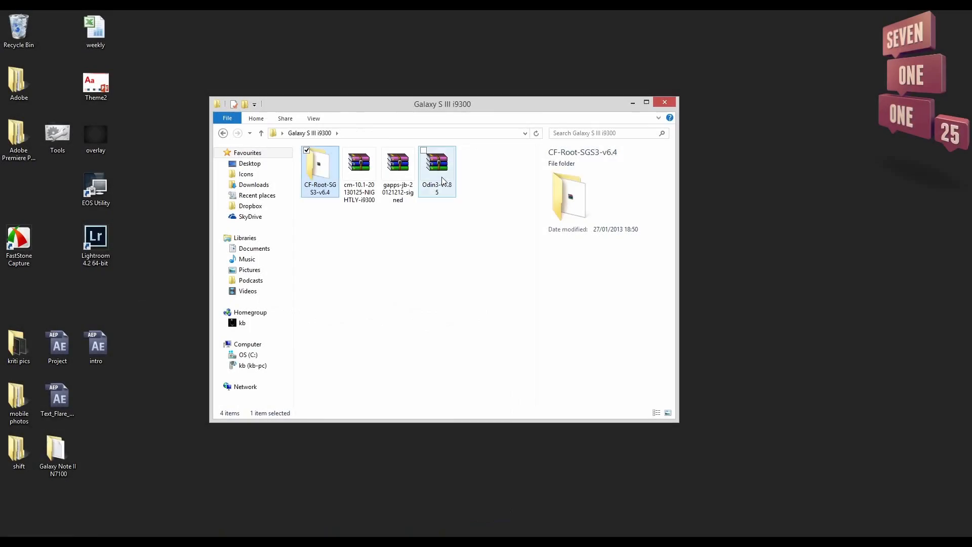
- Open the Odin3-v1.85 folder and select the Odin3 v1.85 application
double_click(436, 163)
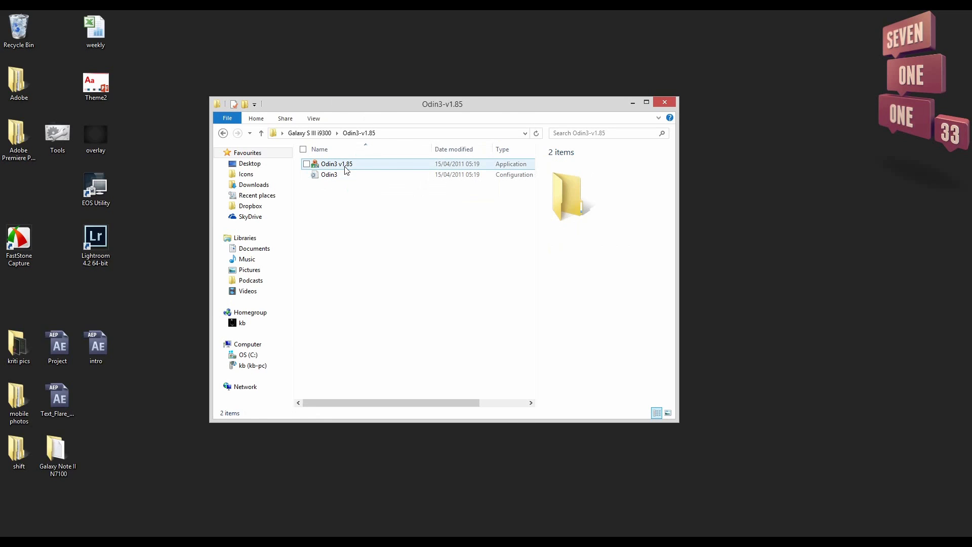
left_click(337, 163)
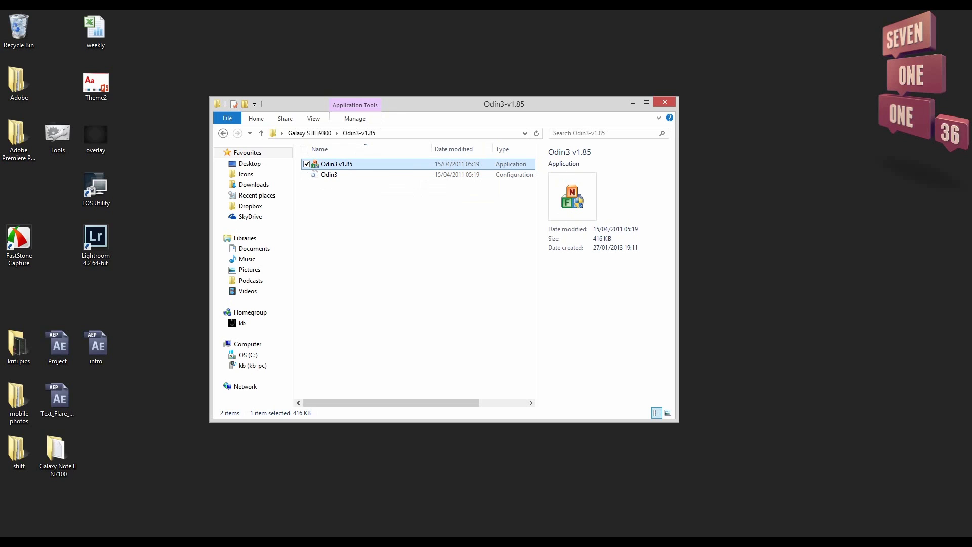
- Launch Odin3 v1.85 from the Odin3-v1.85 folder
double_click(337, 163)
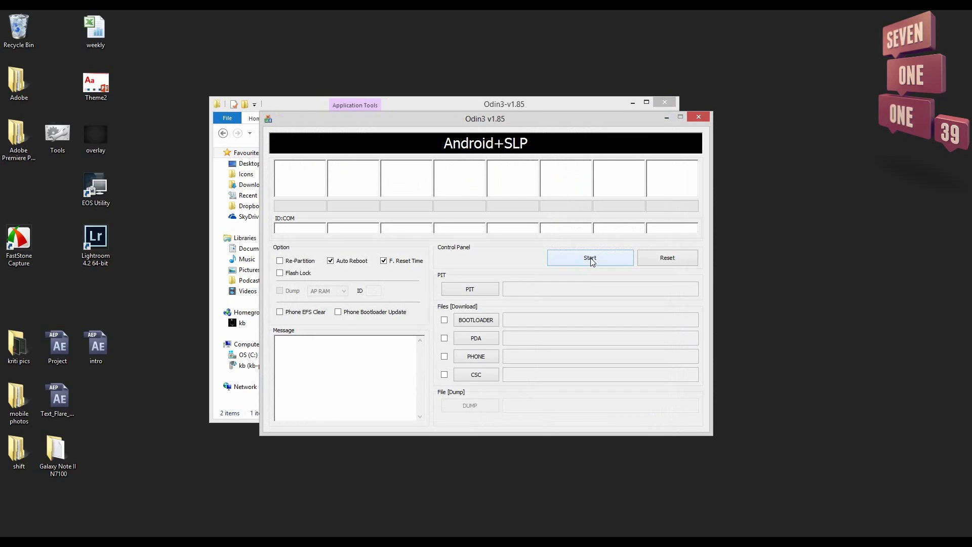
mouse_move(310, 229)
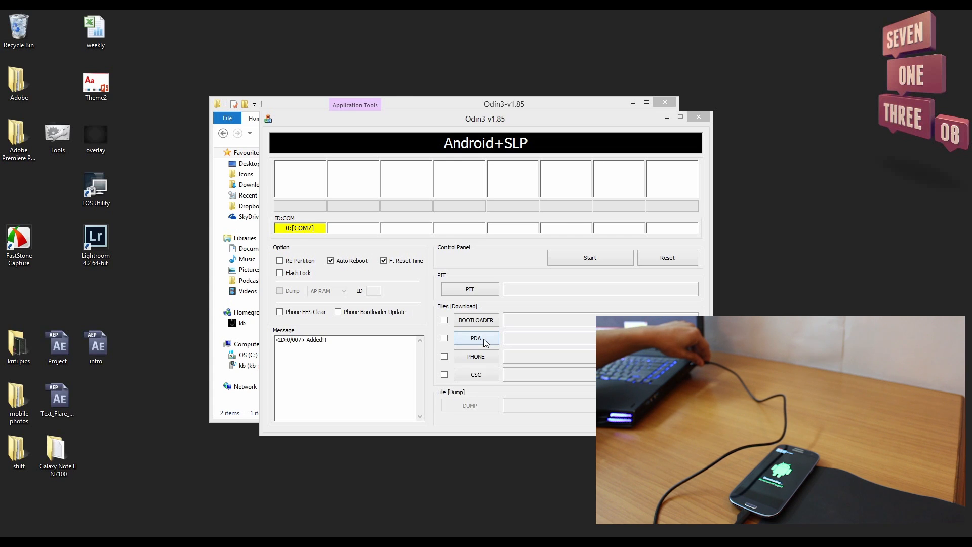
- Load the CF-Root-SGS3-v6.4 archive from Desktop > Galaxy S III i9300 into the PDA slot
left_click(476, 338)
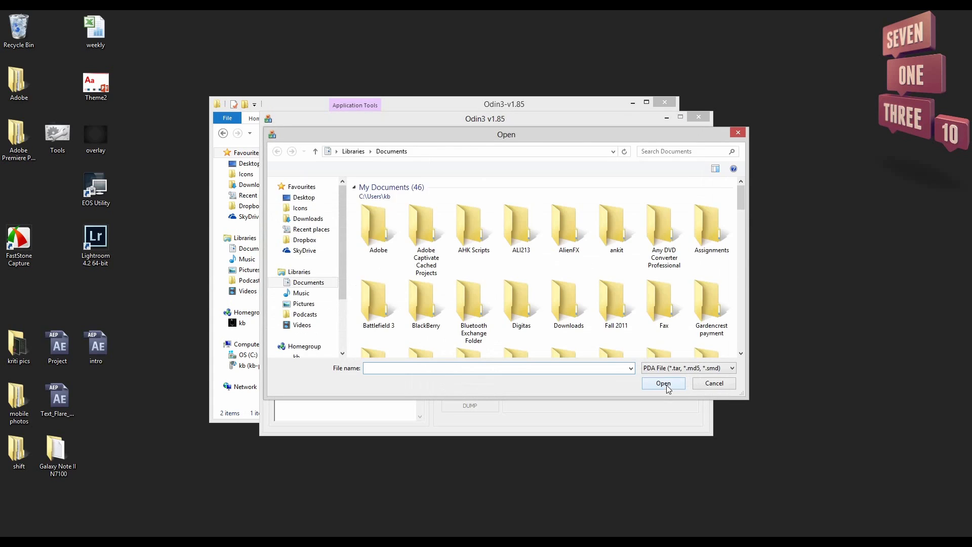
left_click(304, 197)
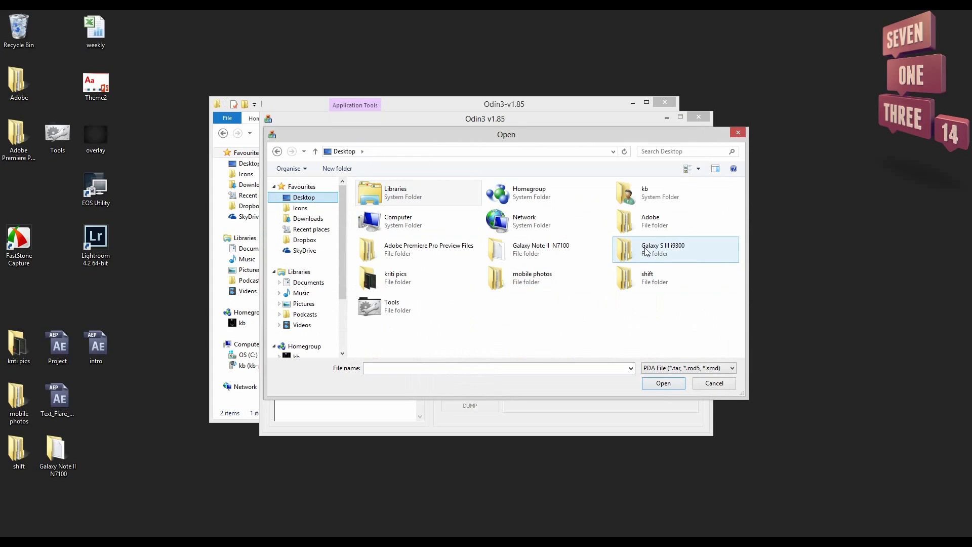
double_click(663, 249)
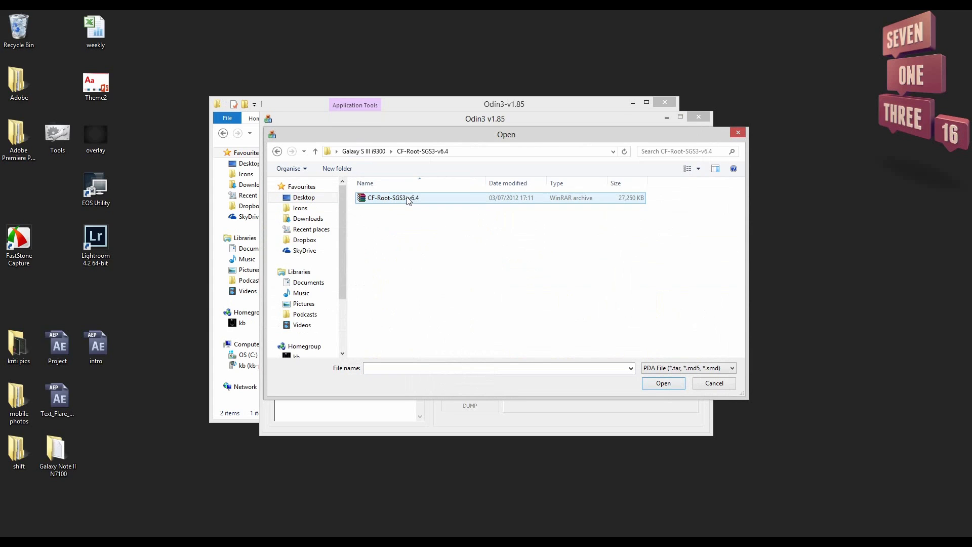
left_click(392, 197)
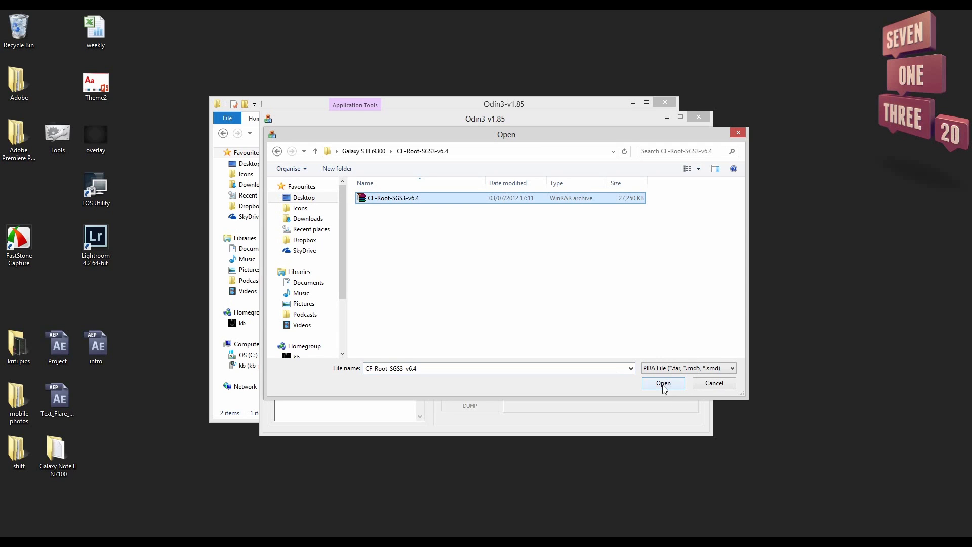
left_click(663, 383)
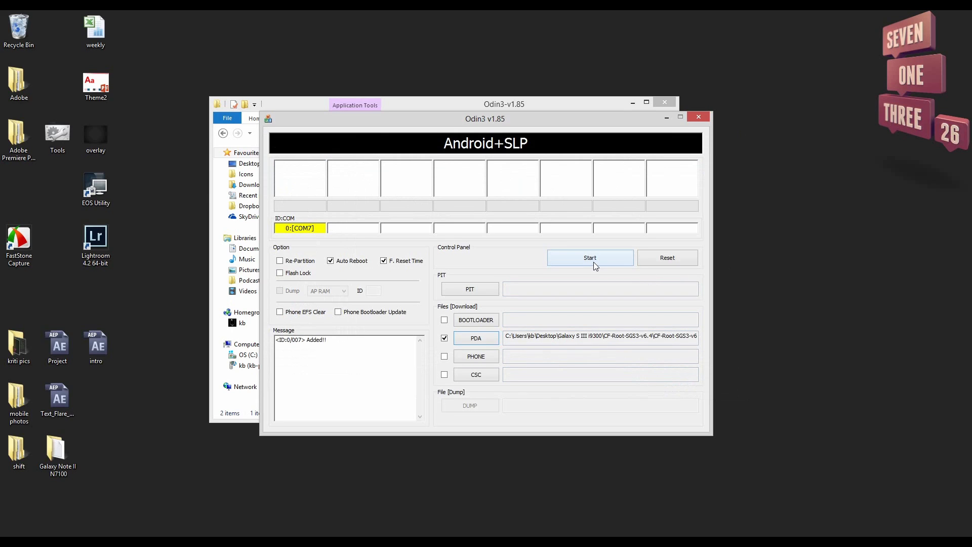
- Start flashing the CF-Root file to the Galaxy S3
left_click(590, 257)
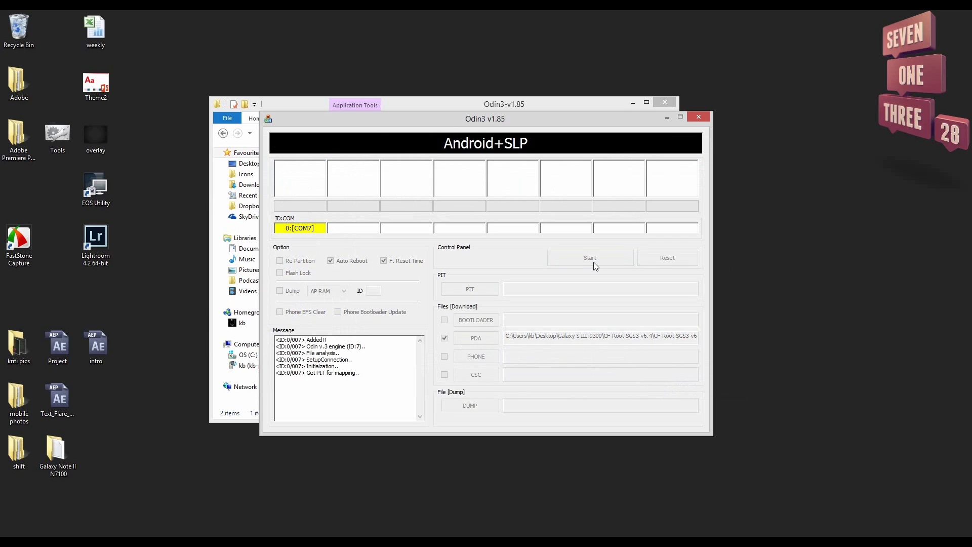